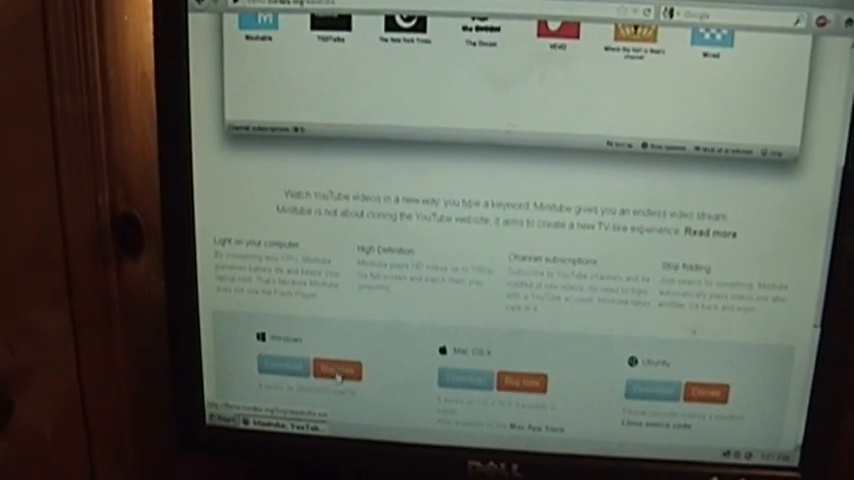
Download Minitube for Windows from its official website.
left_click(336, 372)
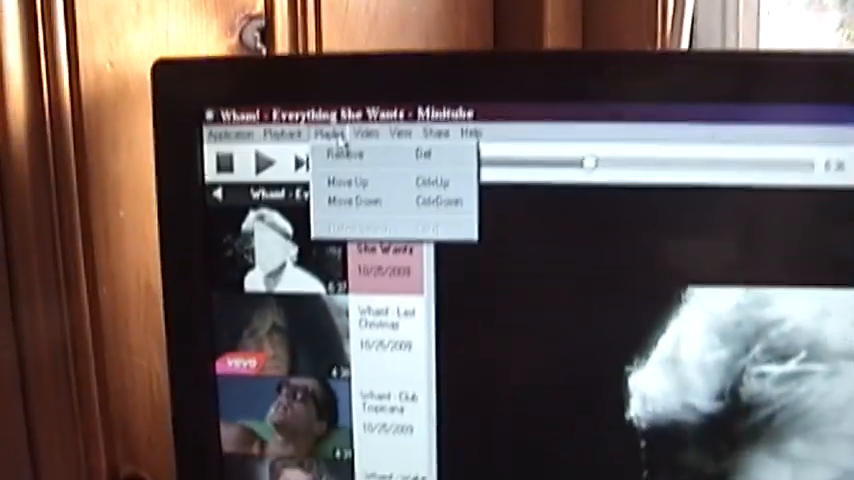
Show the Video menu actions for the playing Wham! video, such as opening its YouTube page.
left_click(322, 134)
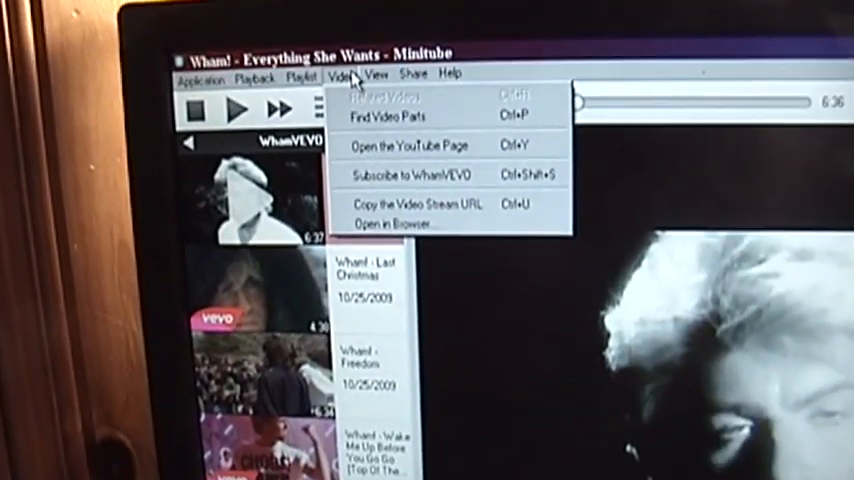
mouse_move(450, 188)
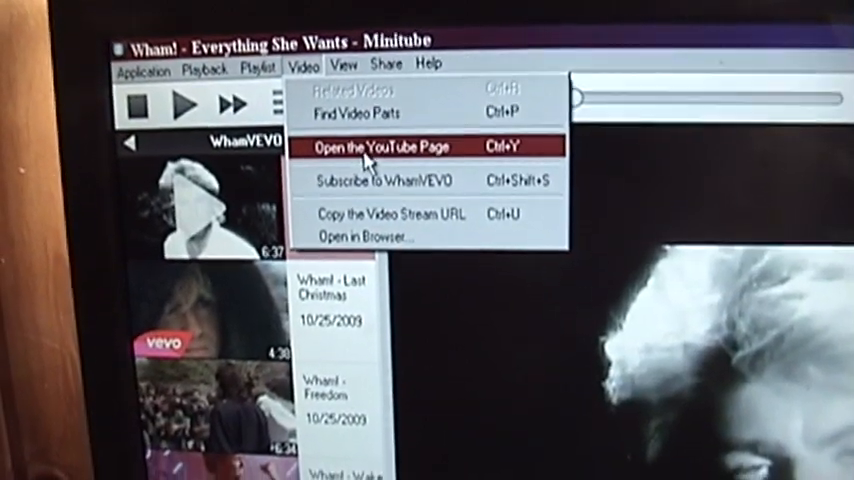
left_click(380, 148)
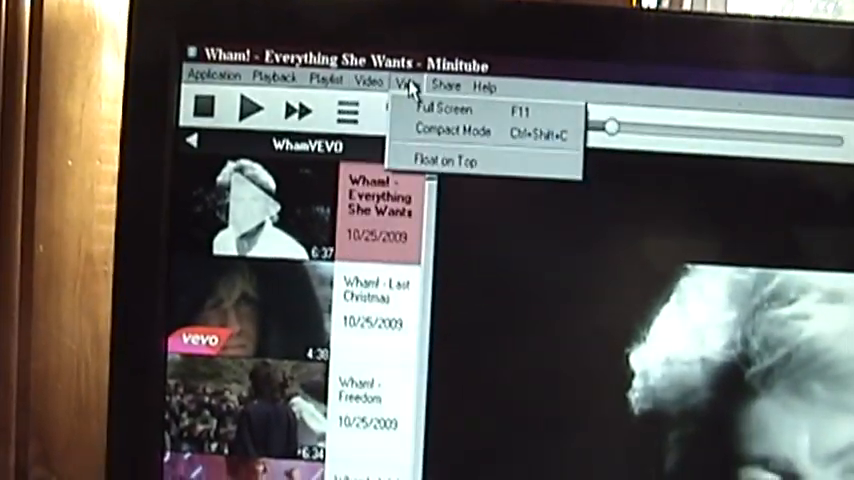
Switch the Minitube player to Compact Mode showing only the video.
left_click(452, 132)
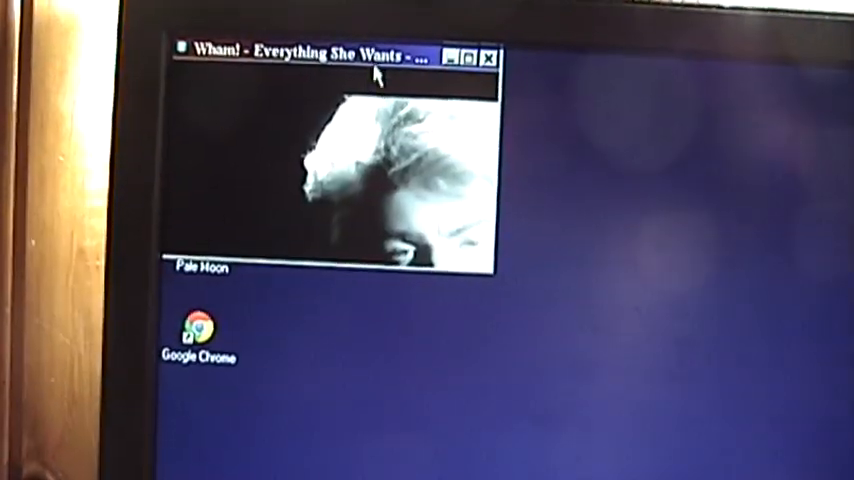
Show the Share options (YouTube link, Twitter, Facebook, Buffer, Email) and choose Email.
left_click(468, 56)
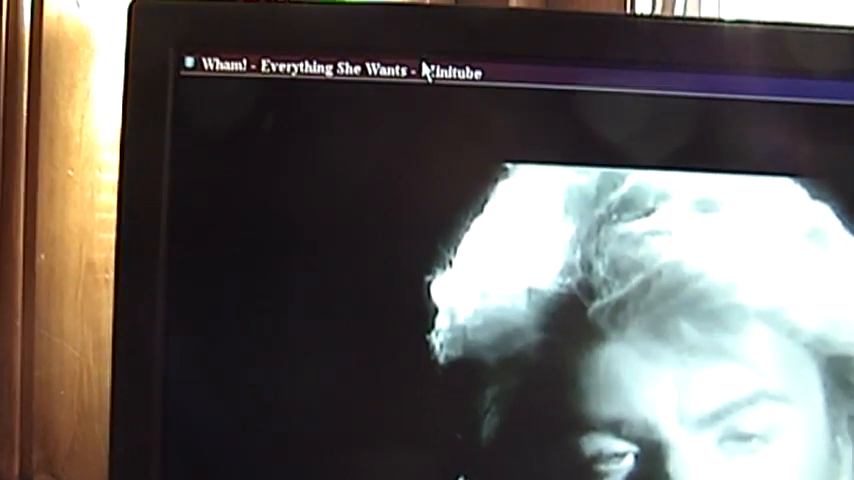
left_click(328, 36)
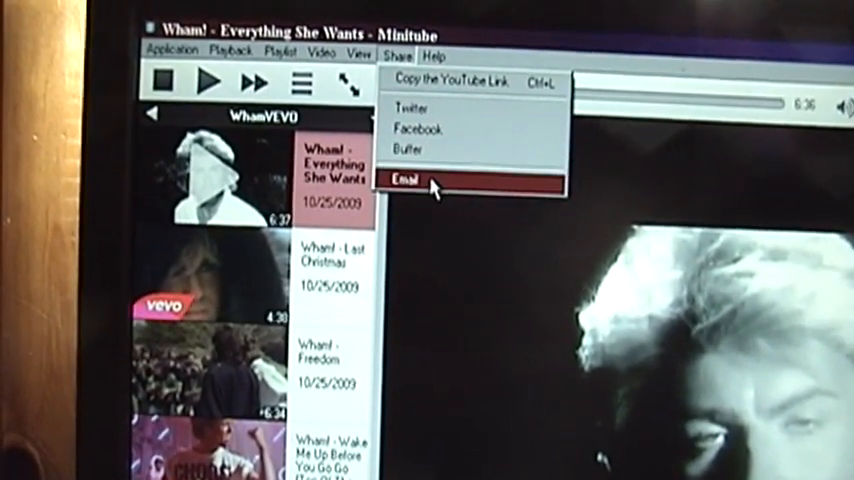
left_click(404, 180)
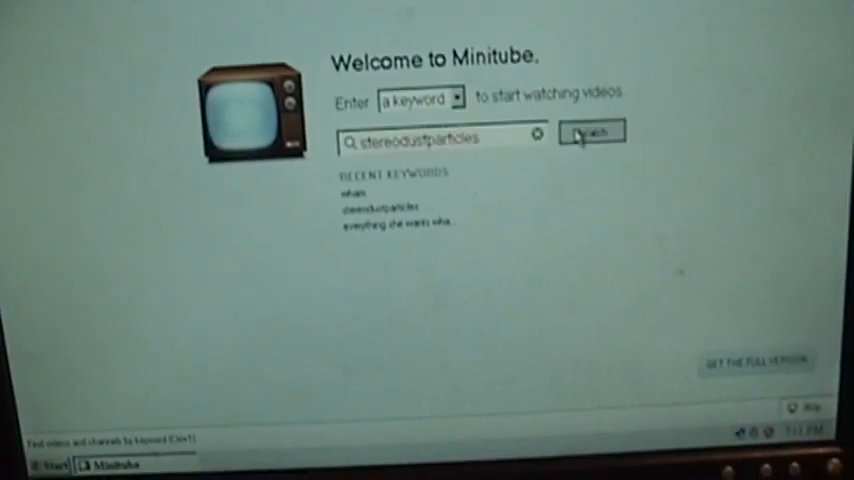
Stop playback to return to the welcome screen and search for 'stereodustparticles'.
left_click(592, 132)
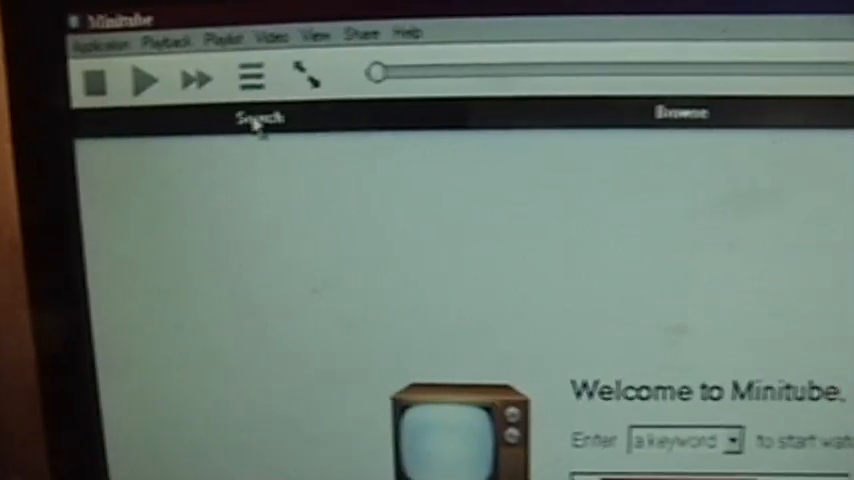
Show the Browse grid of video categories such as Most Popular, Music, Comedy and Education.
left_click(684, 112)
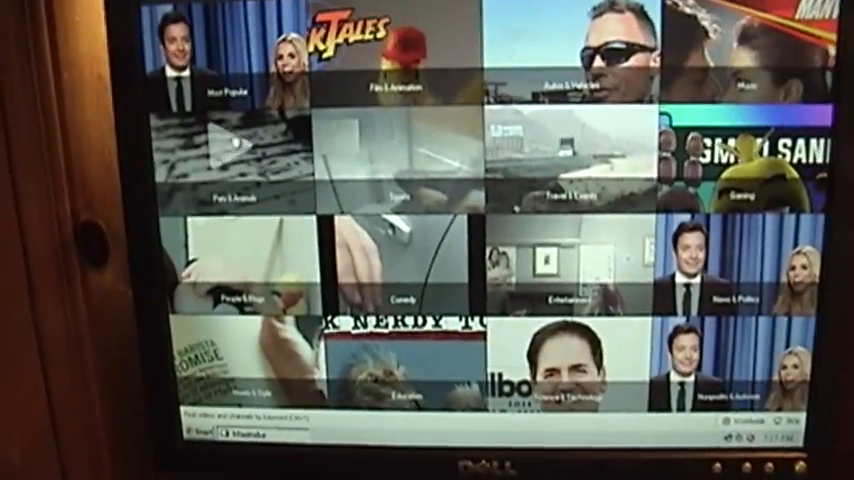